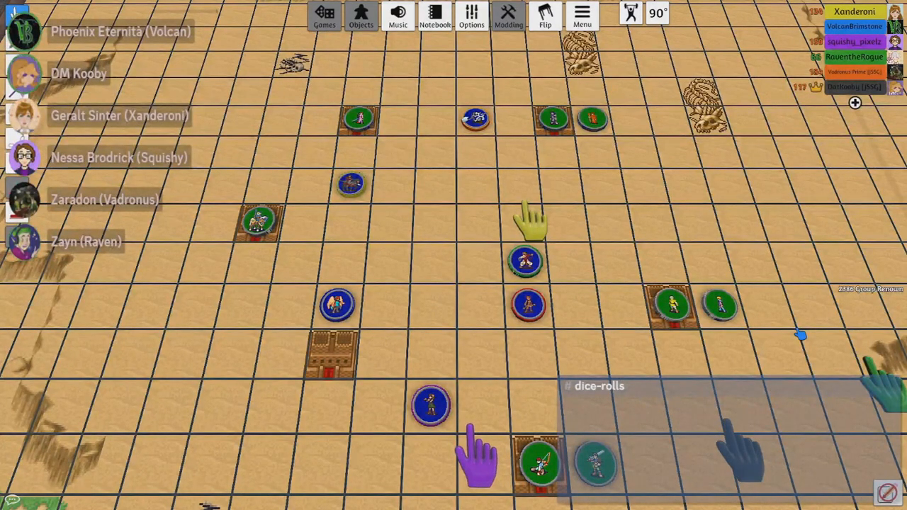
{"action": "mouse_move", "coordinate": [380, 425]}
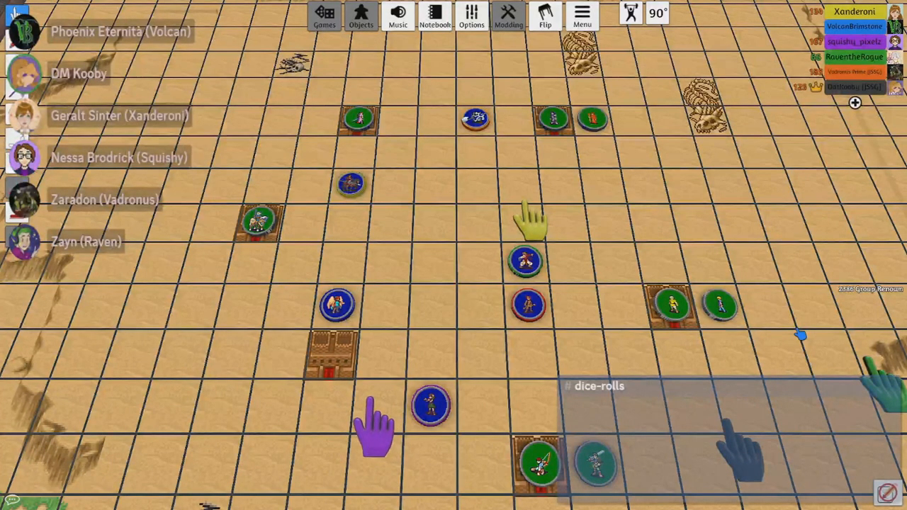